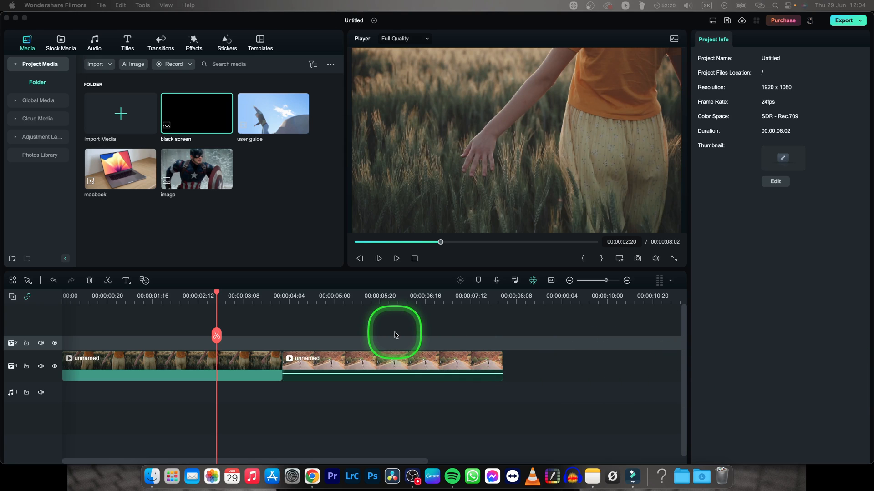
mouse_move(262, 301)
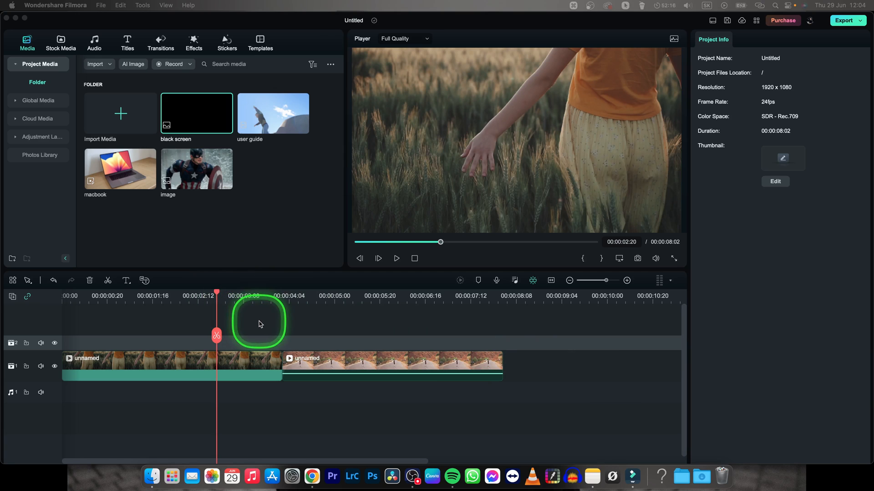
Play and stop the timeline preview, then set the playhead back to about two seconds.
key(space)
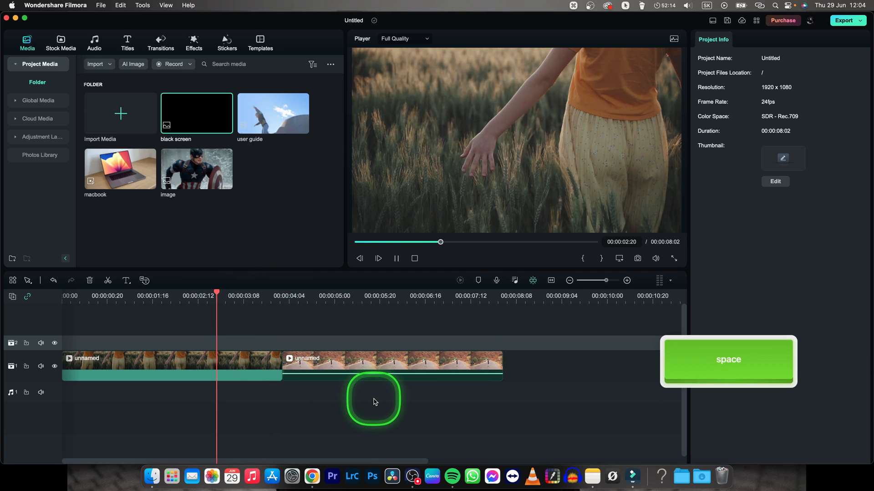
key(space)
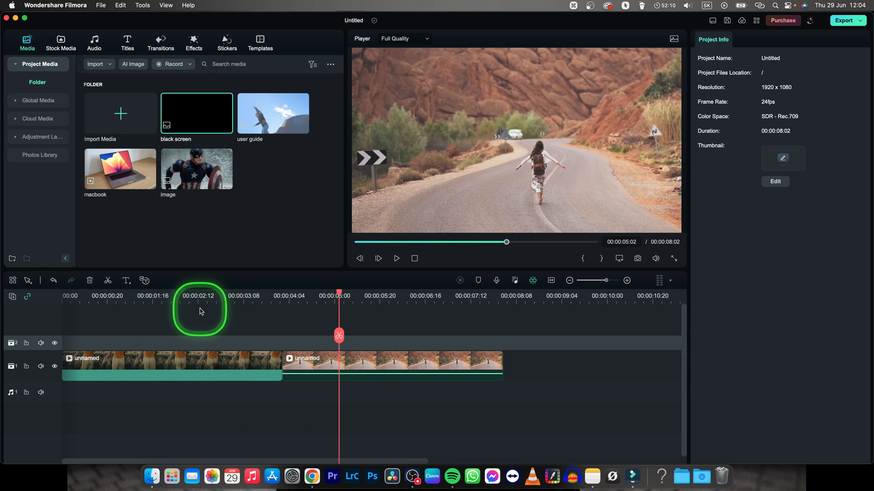
click(211, 296)
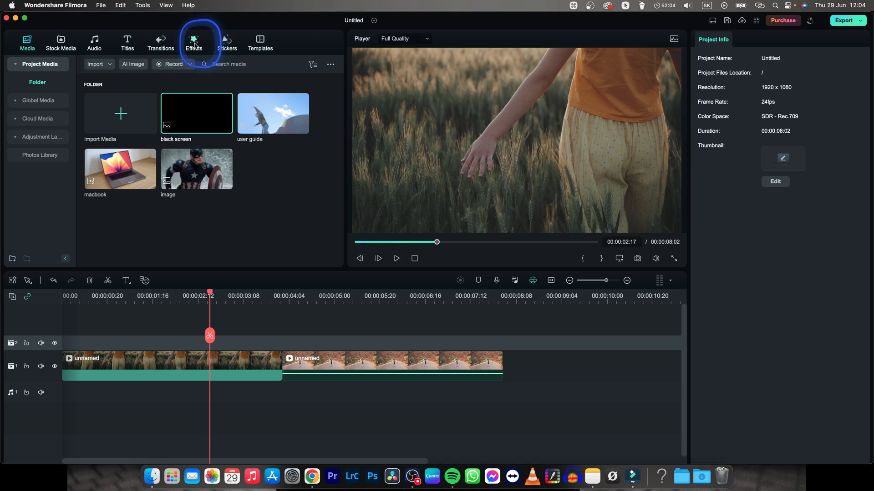
Browse the Effects library's New and Filter&LUT categories, then scroll the Recommended > Trending list.
click(194, 42)
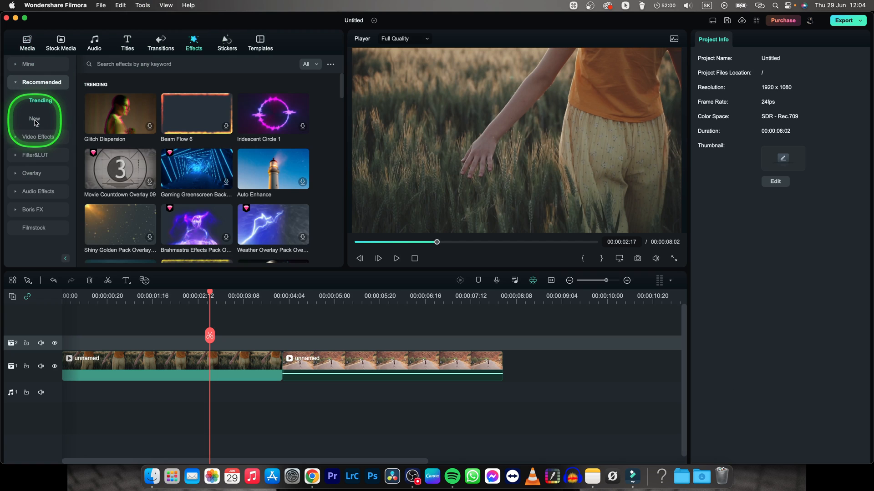
click(35, 118)
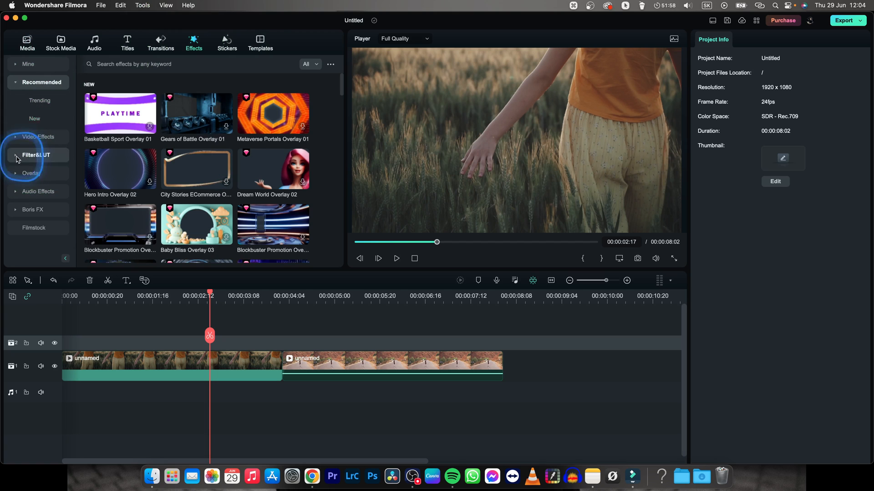
click(35, 155)
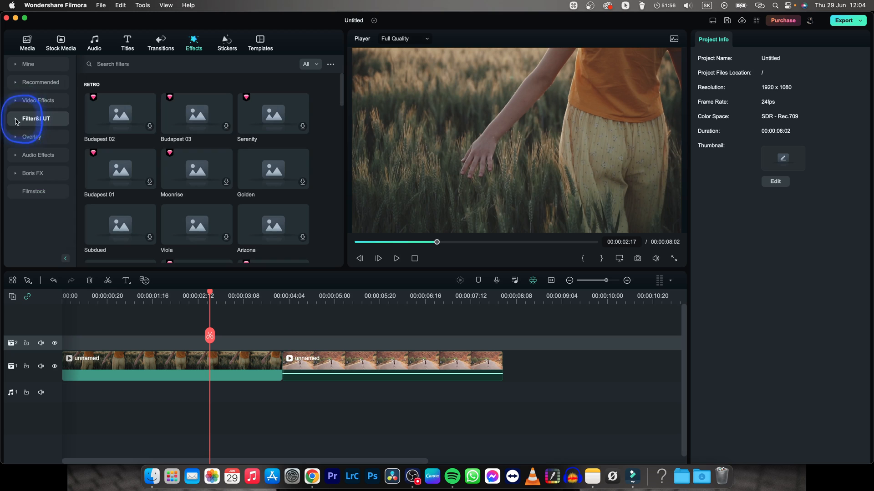
click(35, 118)
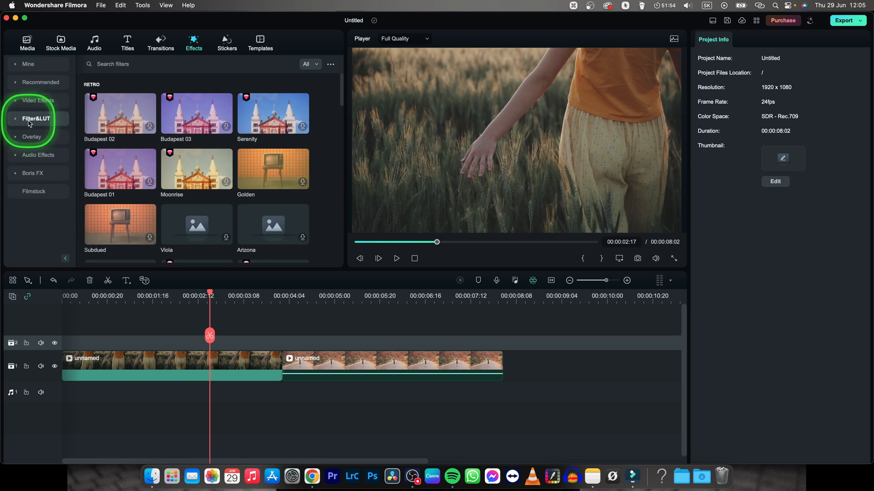
click(28, 64)
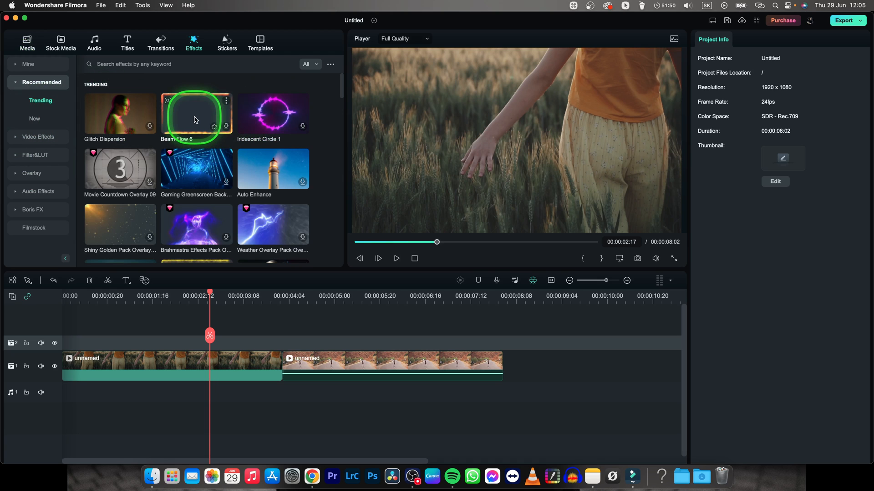
mouse_move(196, 169)
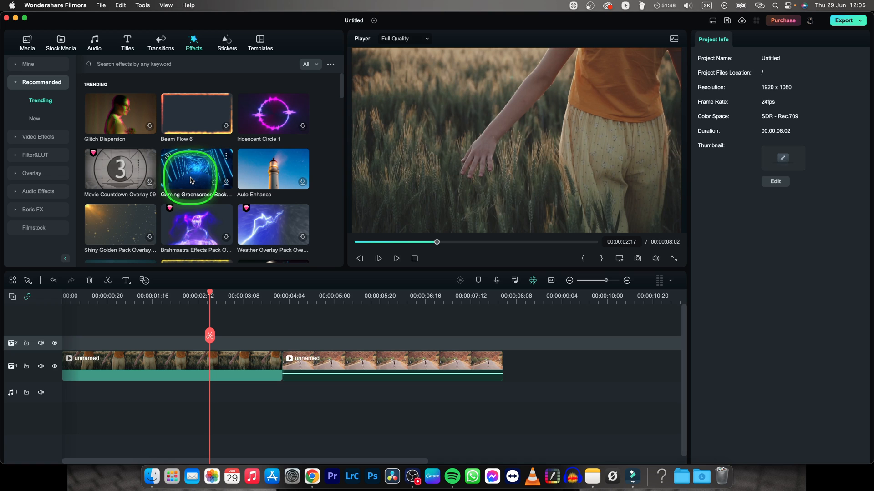
mouse_move(273, 169)
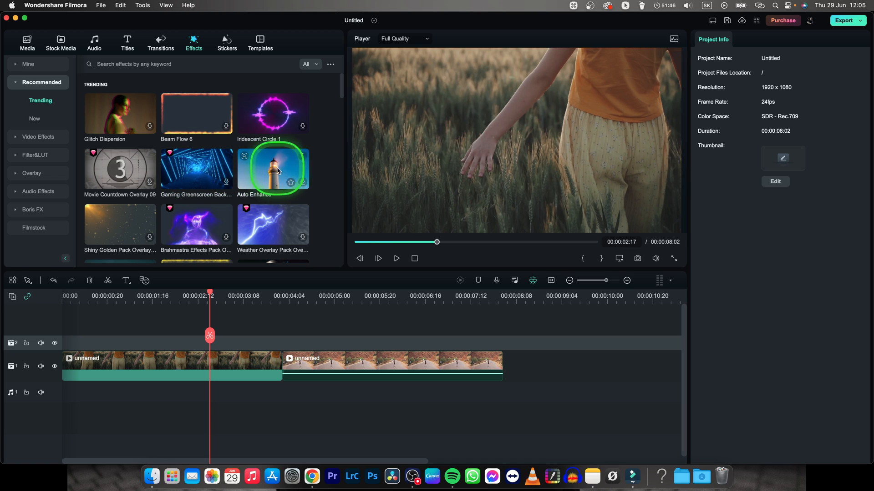
scroll(down, 3)
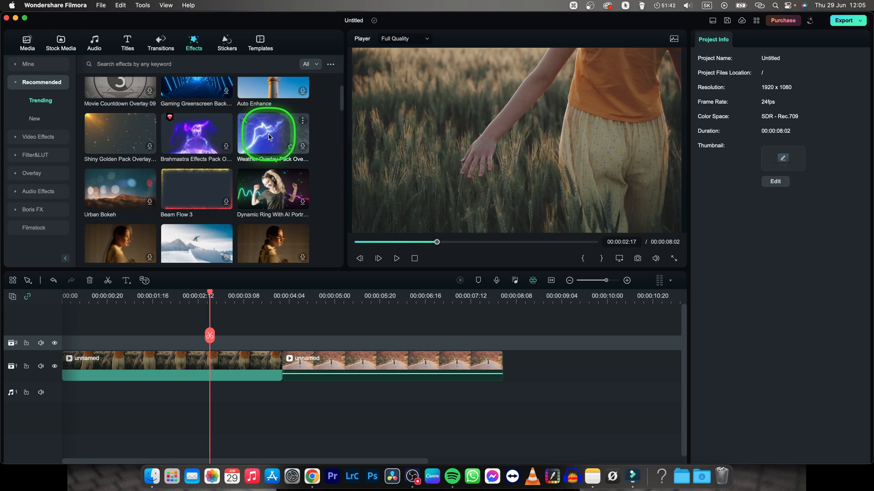
mouse_move(342, 108)
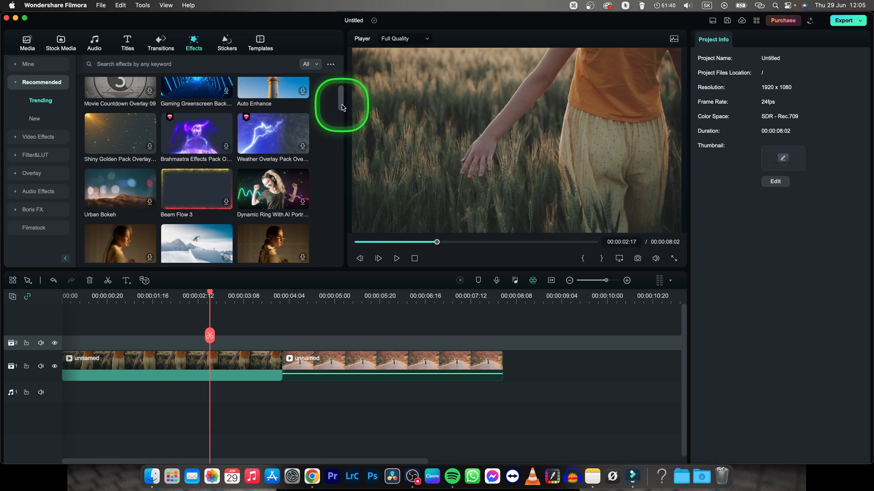
Finish adding Edge Scale to the first clip and replay the timeline from the start.
scroll(down, 3)
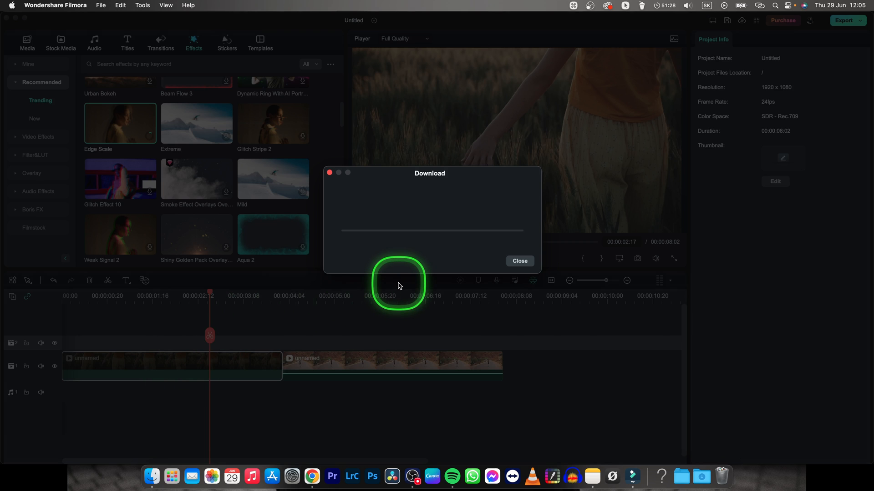
click(518, 261)
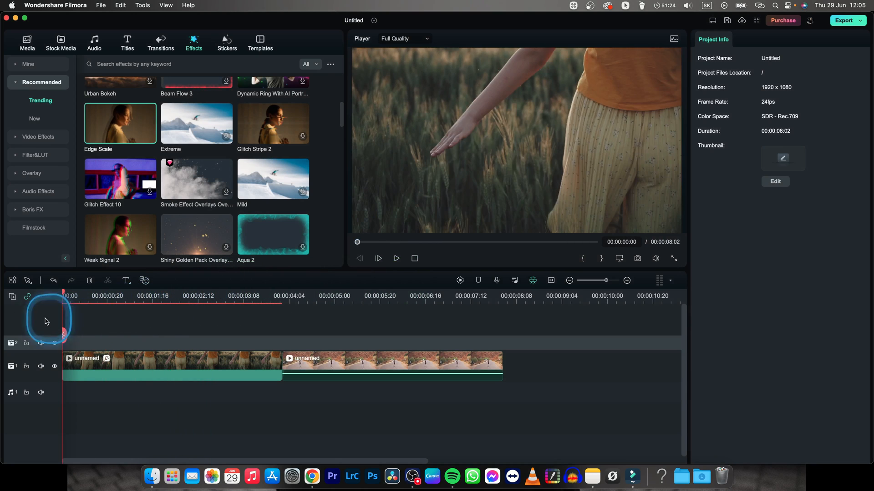
click(397, 258)
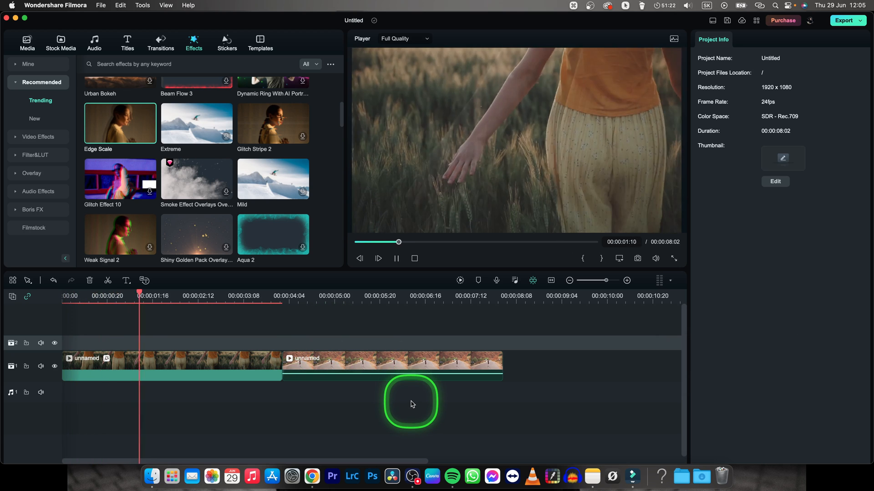
key(space)
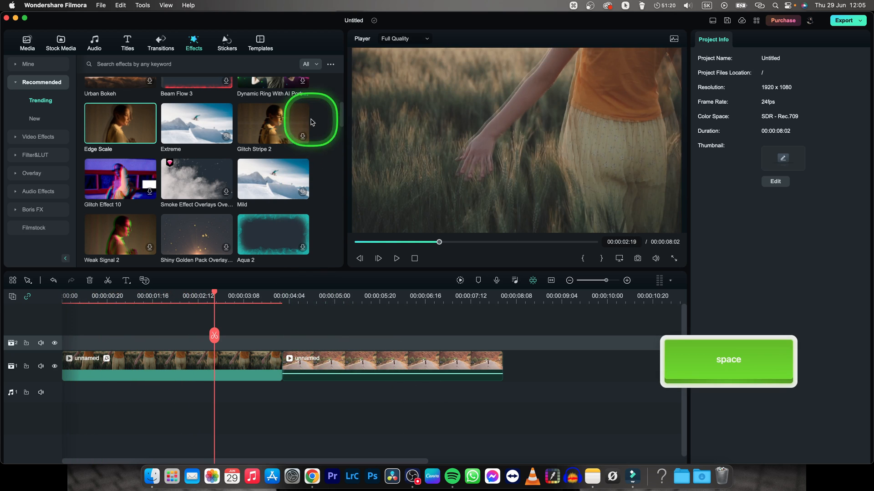
Scroll down the Trending effects and finish downloading Simple Viewfinder onto the second clip.
scroll(down, 3)
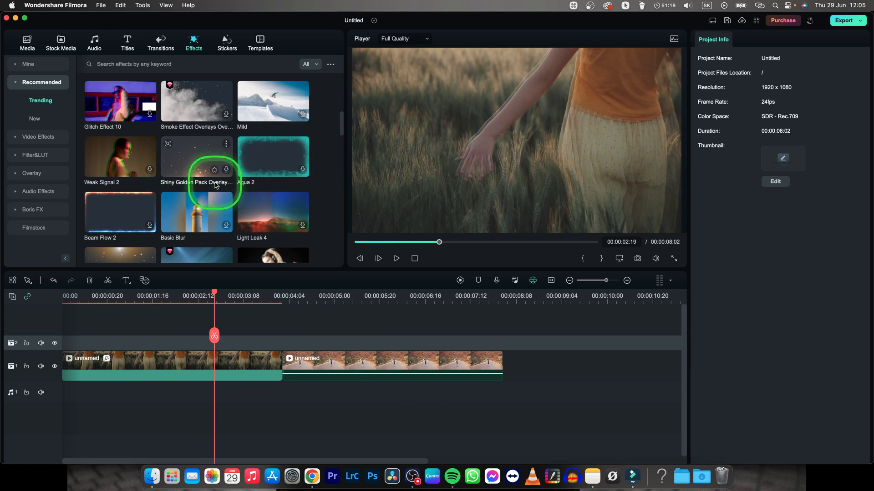
mouse_move(273, 162)
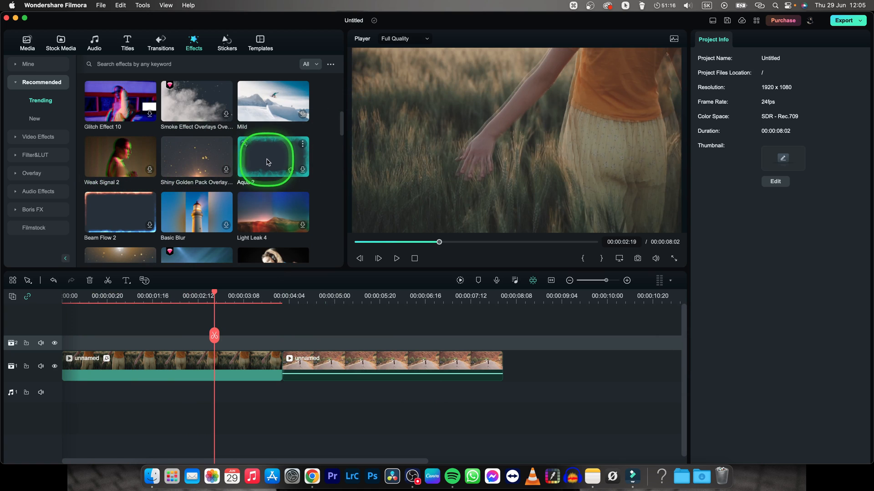
scroll(down, 3)
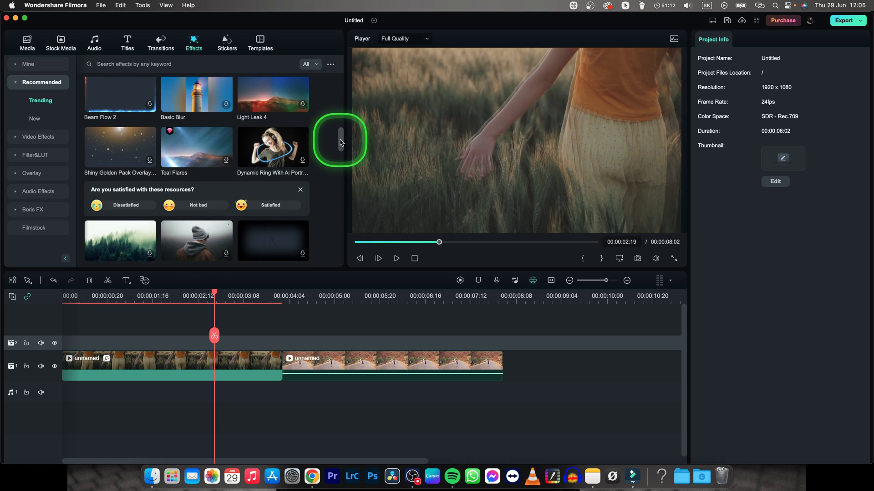
scroll(down, 3)
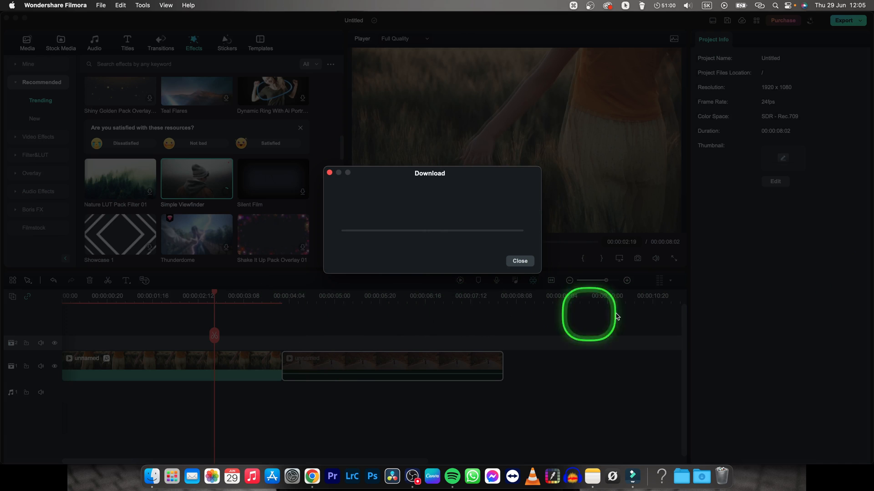
click(518, 260)
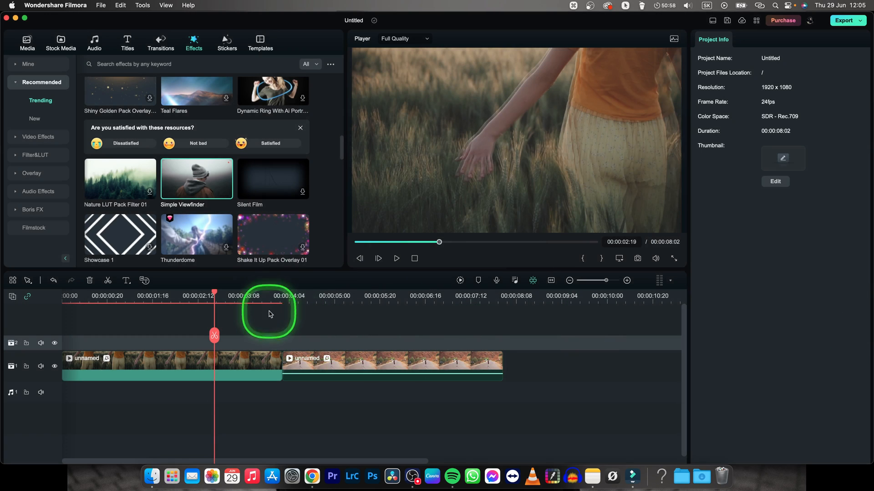
Preview the second clip's viewfinder overlay to the end and scroll further through Trending effects.
click(395, 258)
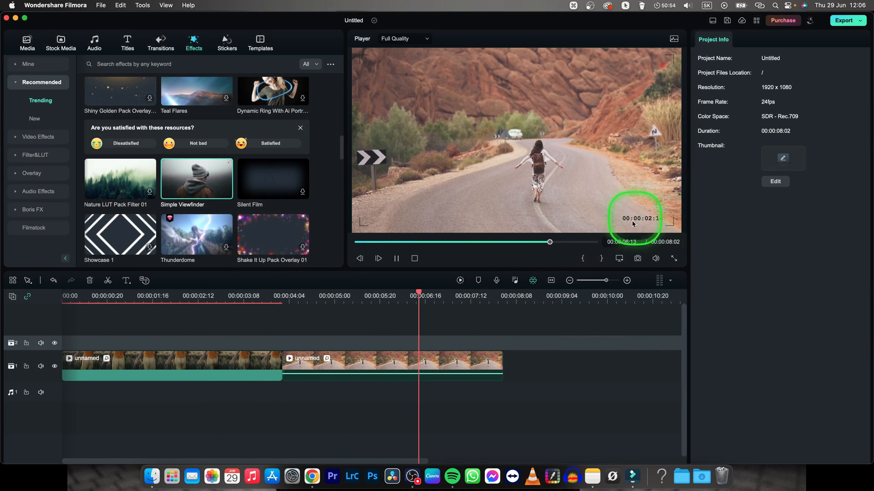
click(396, 258)
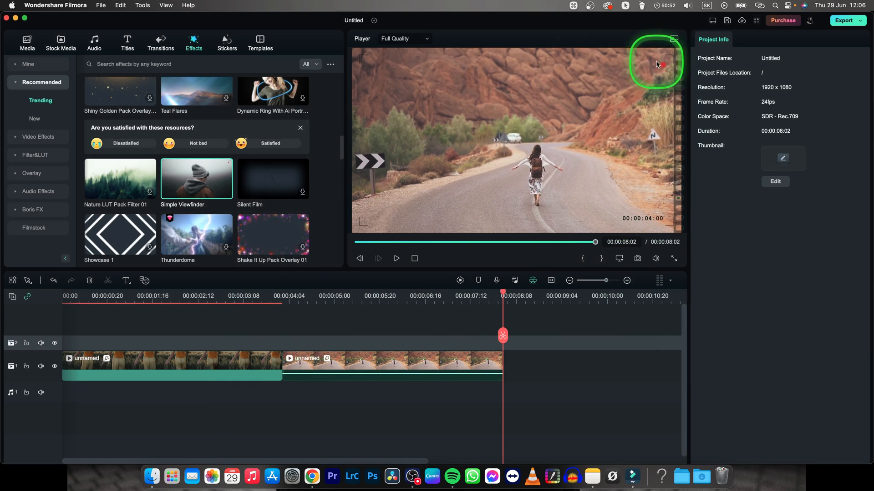
mouse_move(688, 248)
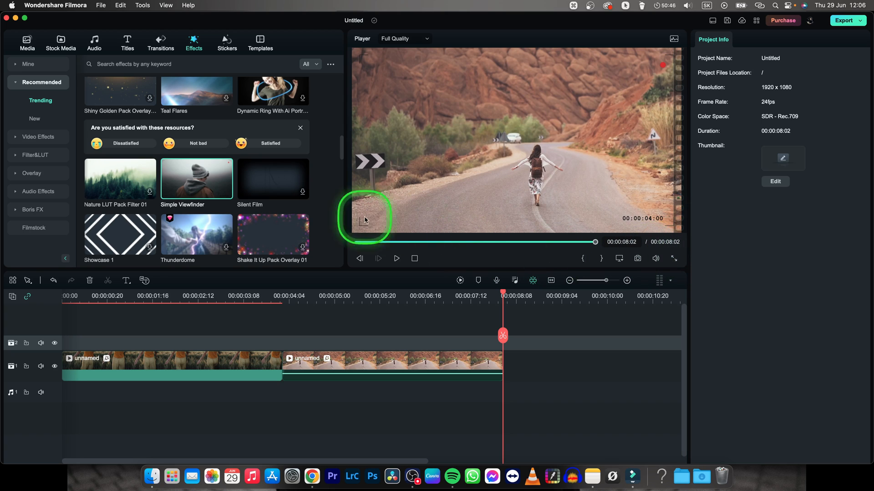
scroll(down, 3)
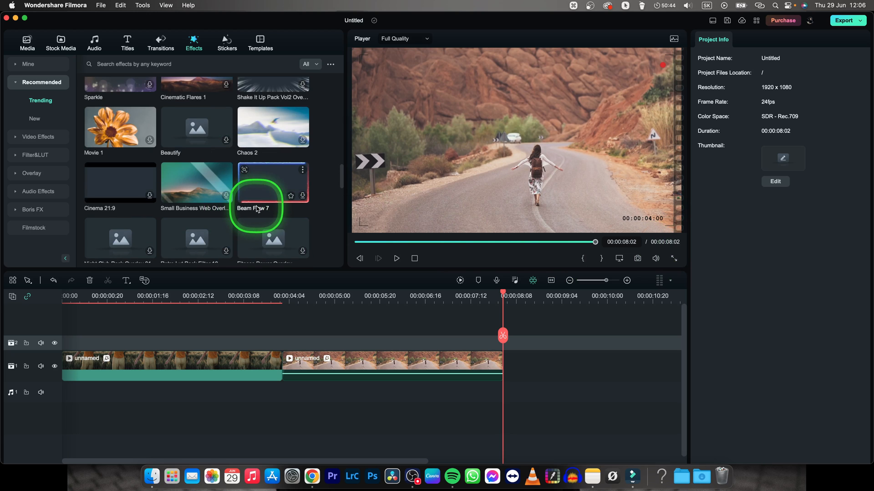
scroll(down, 3)
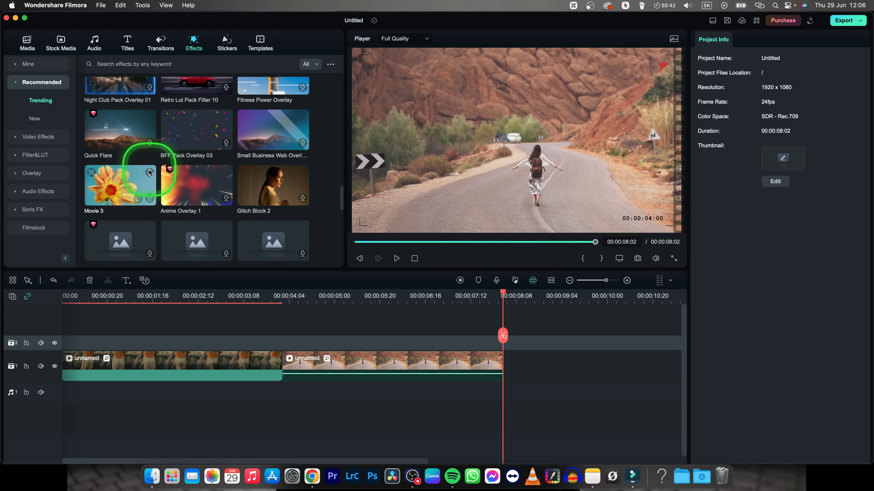